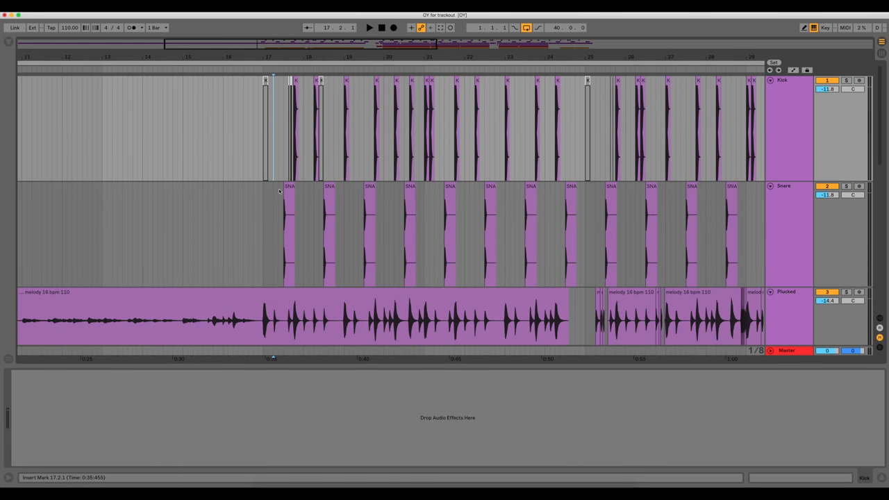
left_click(289, 215)
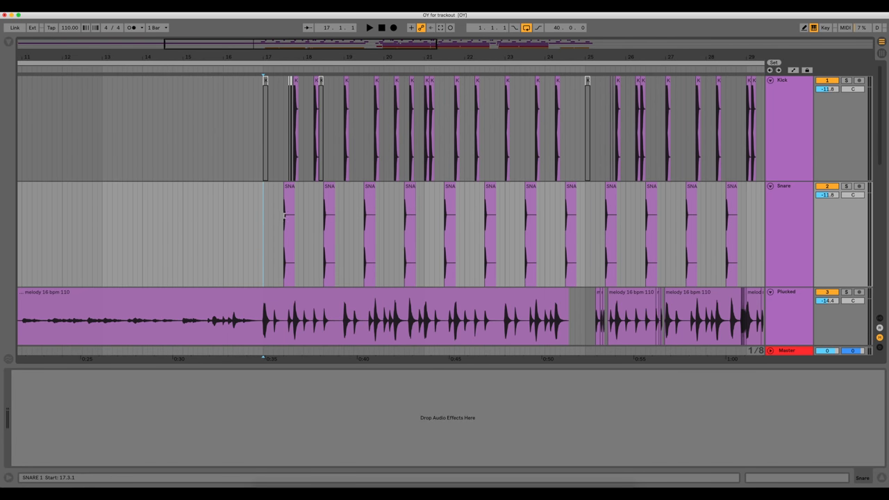